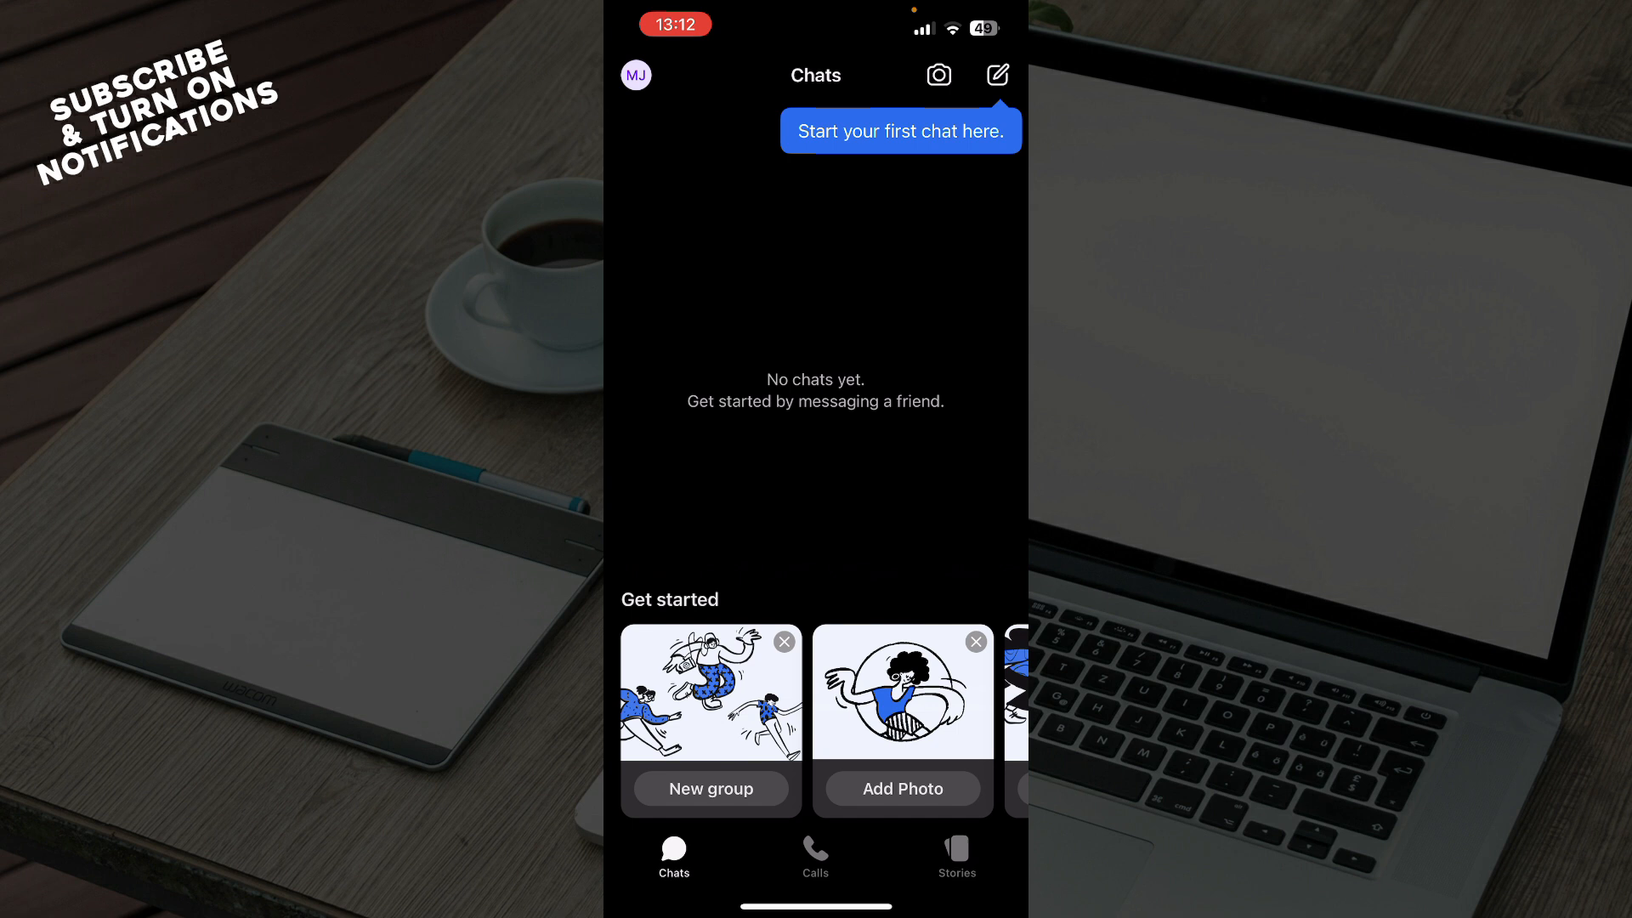
Move from the empty Chats list to the Calls section with no recent calls
left_click(996, 74)
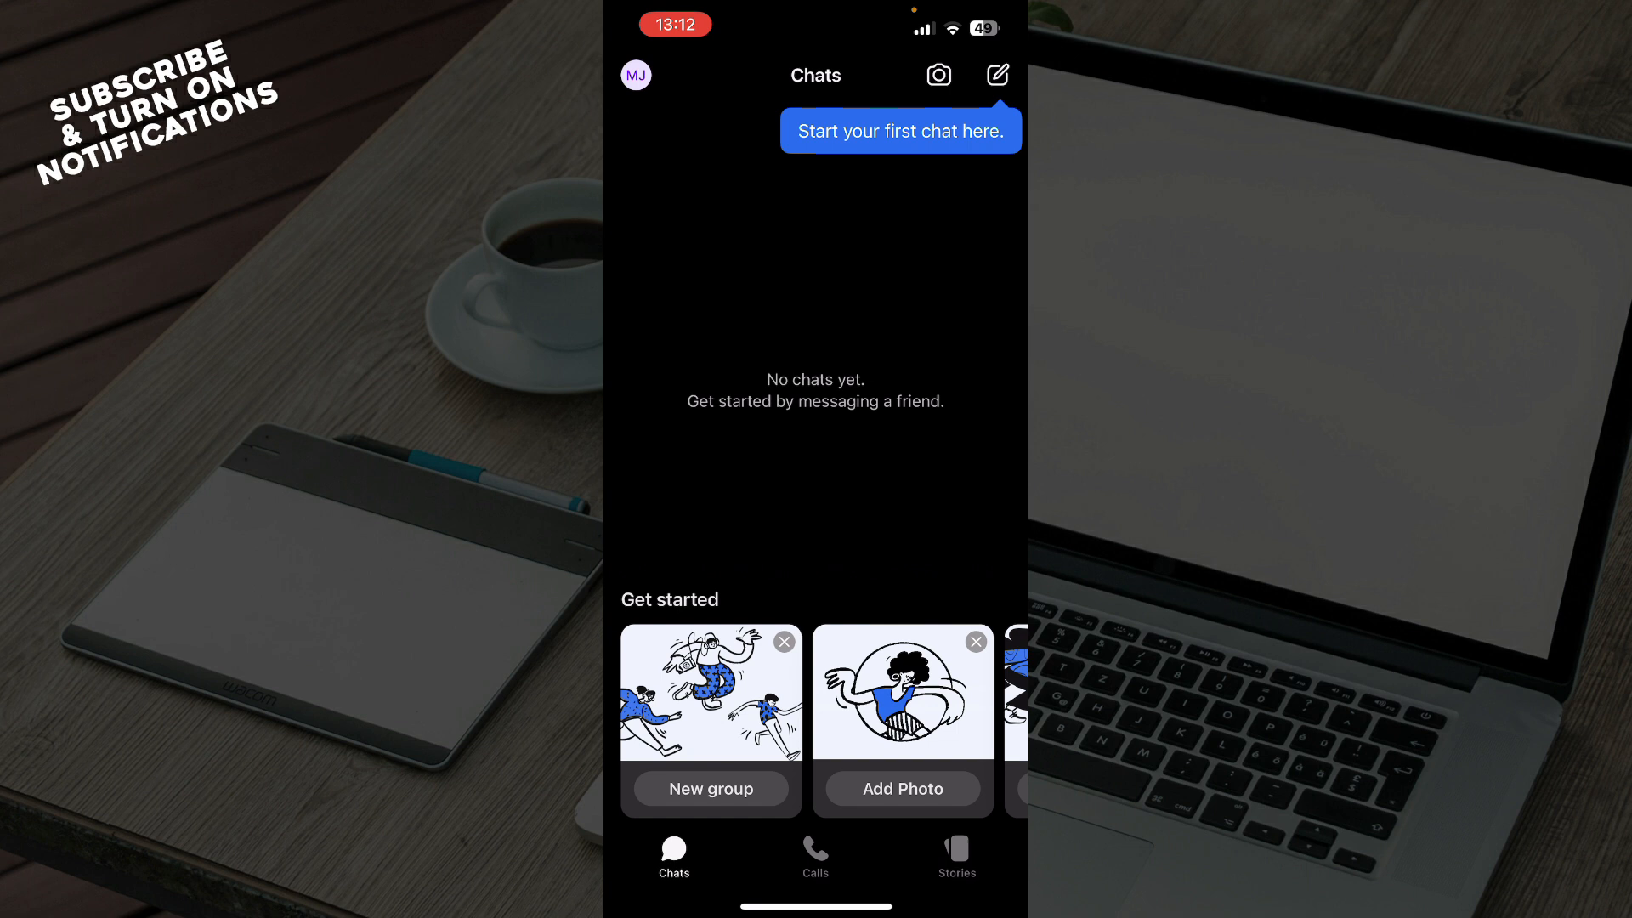
scroll("left", 3)
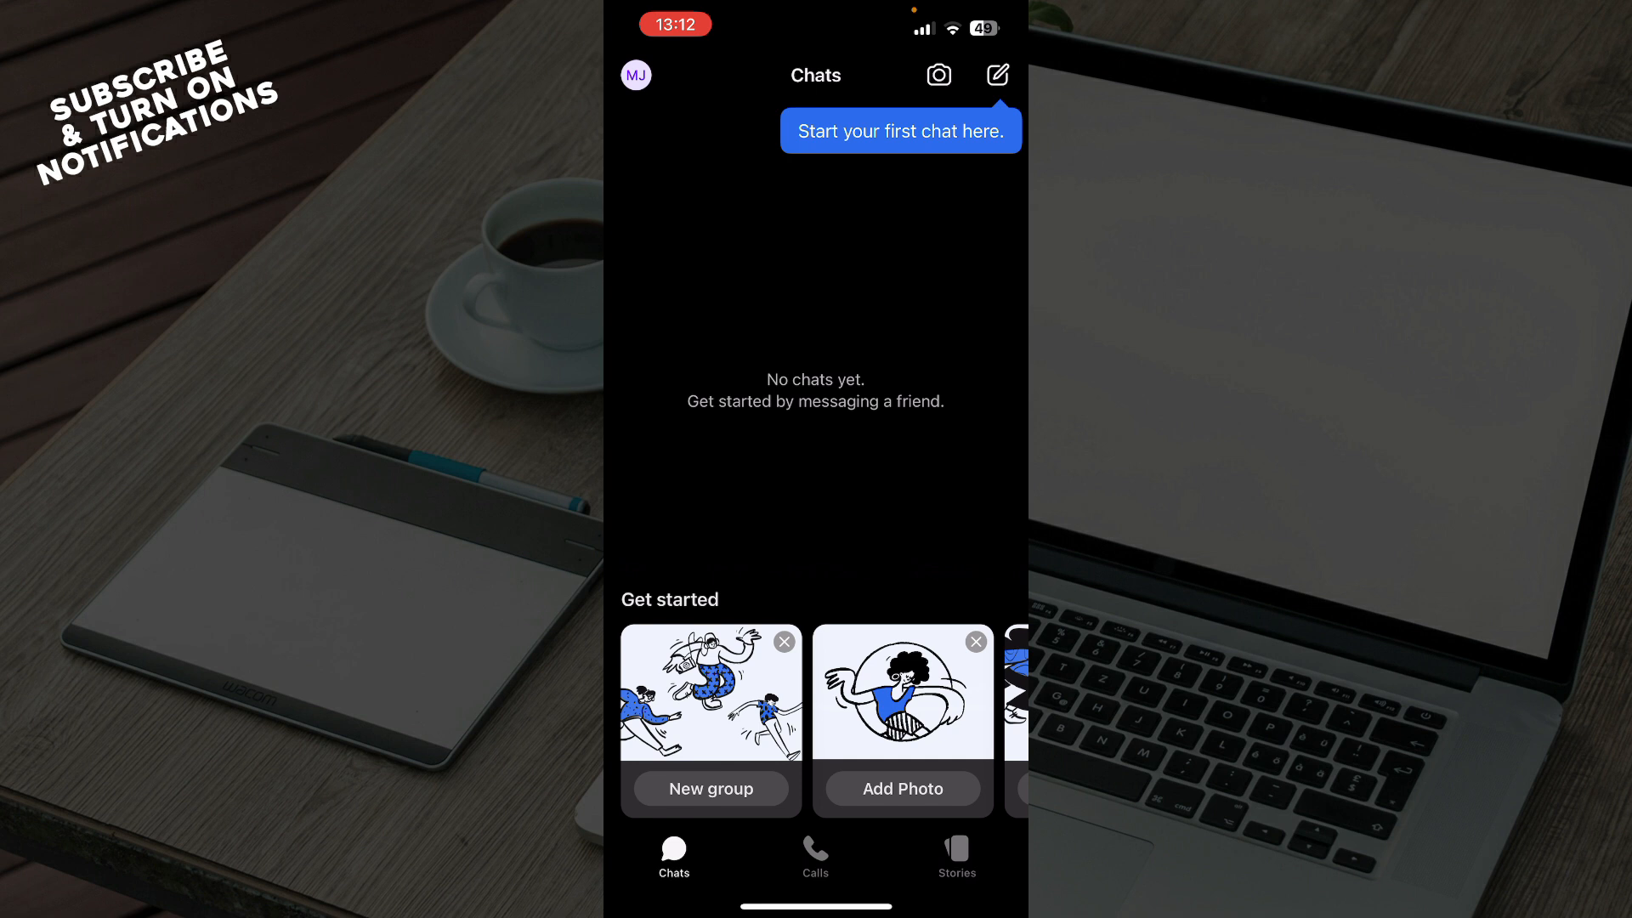
left_click(814, 857)
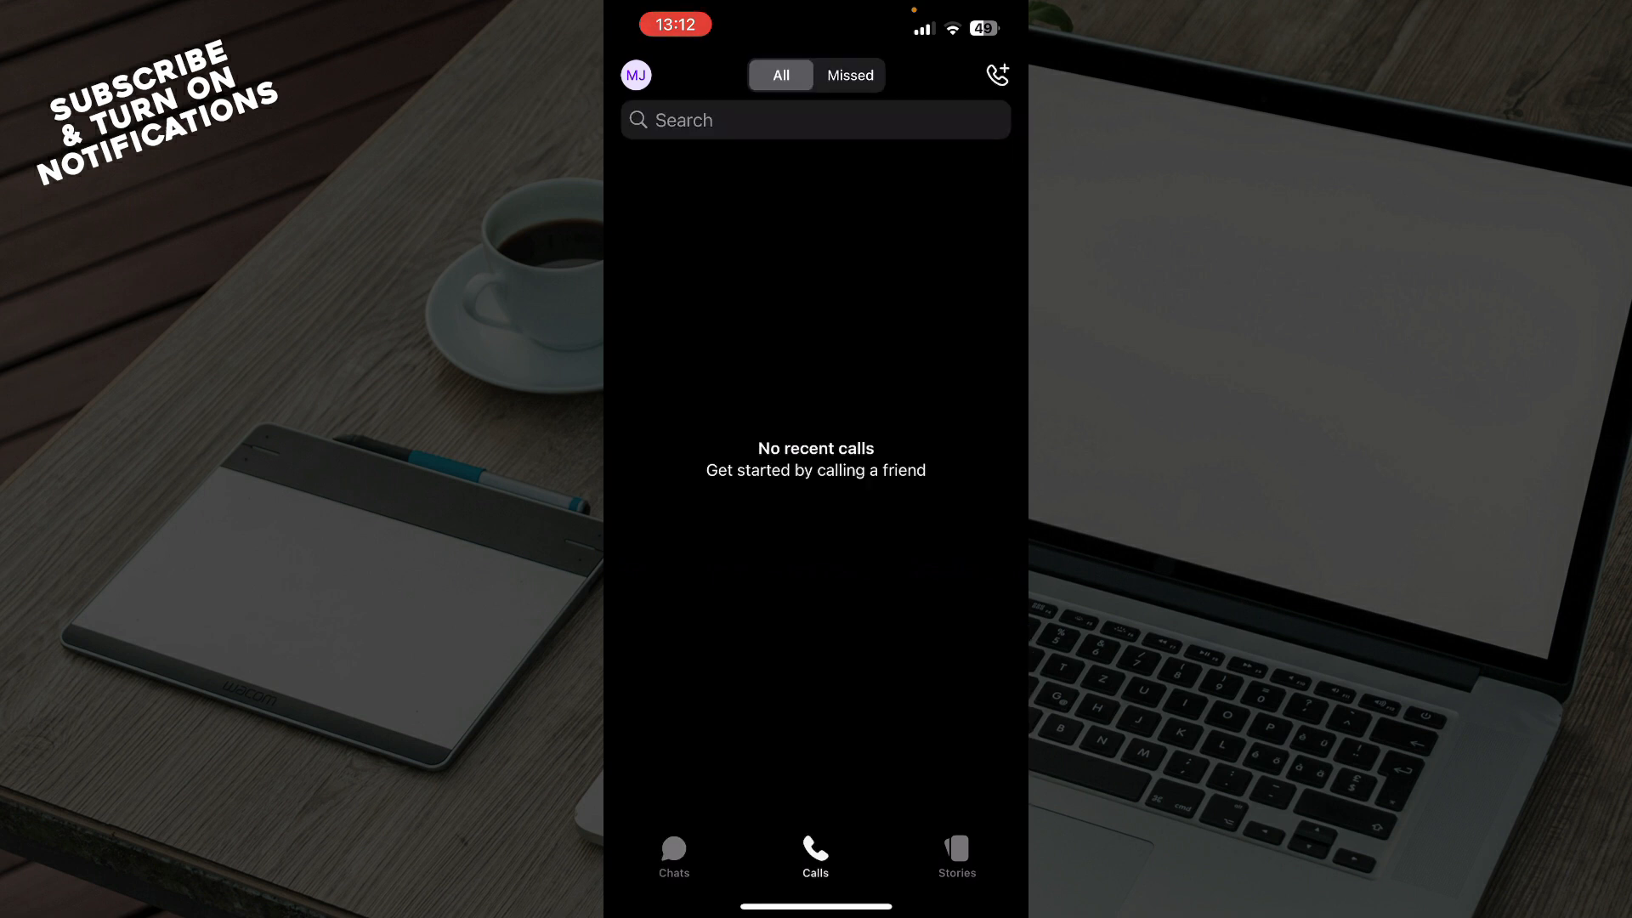
View the Stories page, then bring up the Settings menu with Account and Privacy options
left_click(953, 854)
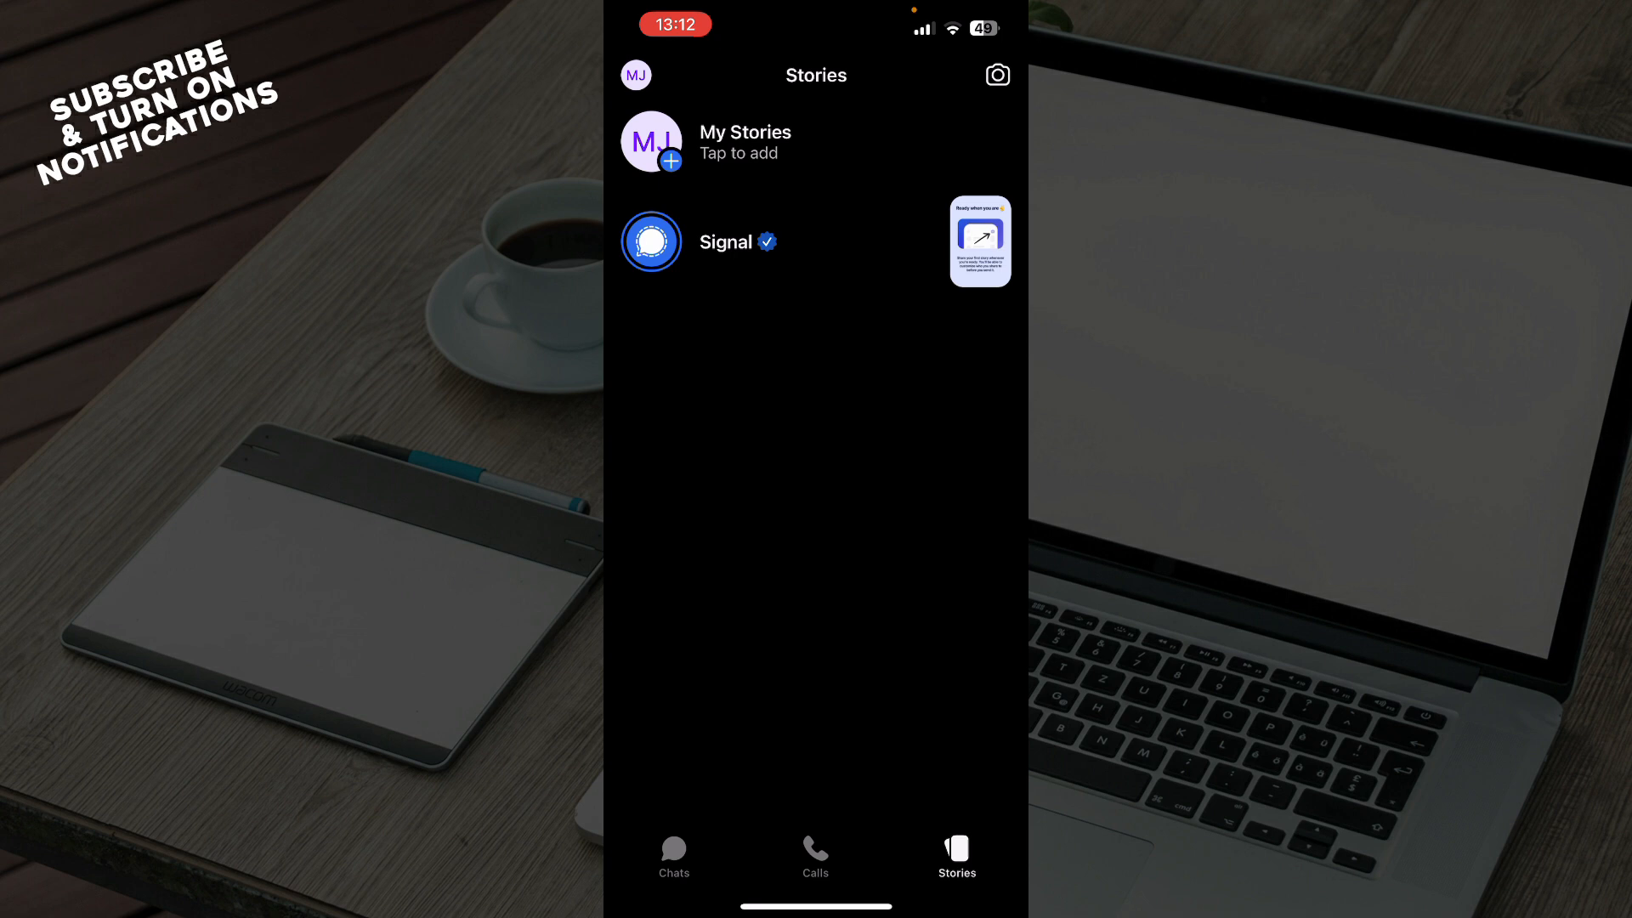
left_click(673, 853)
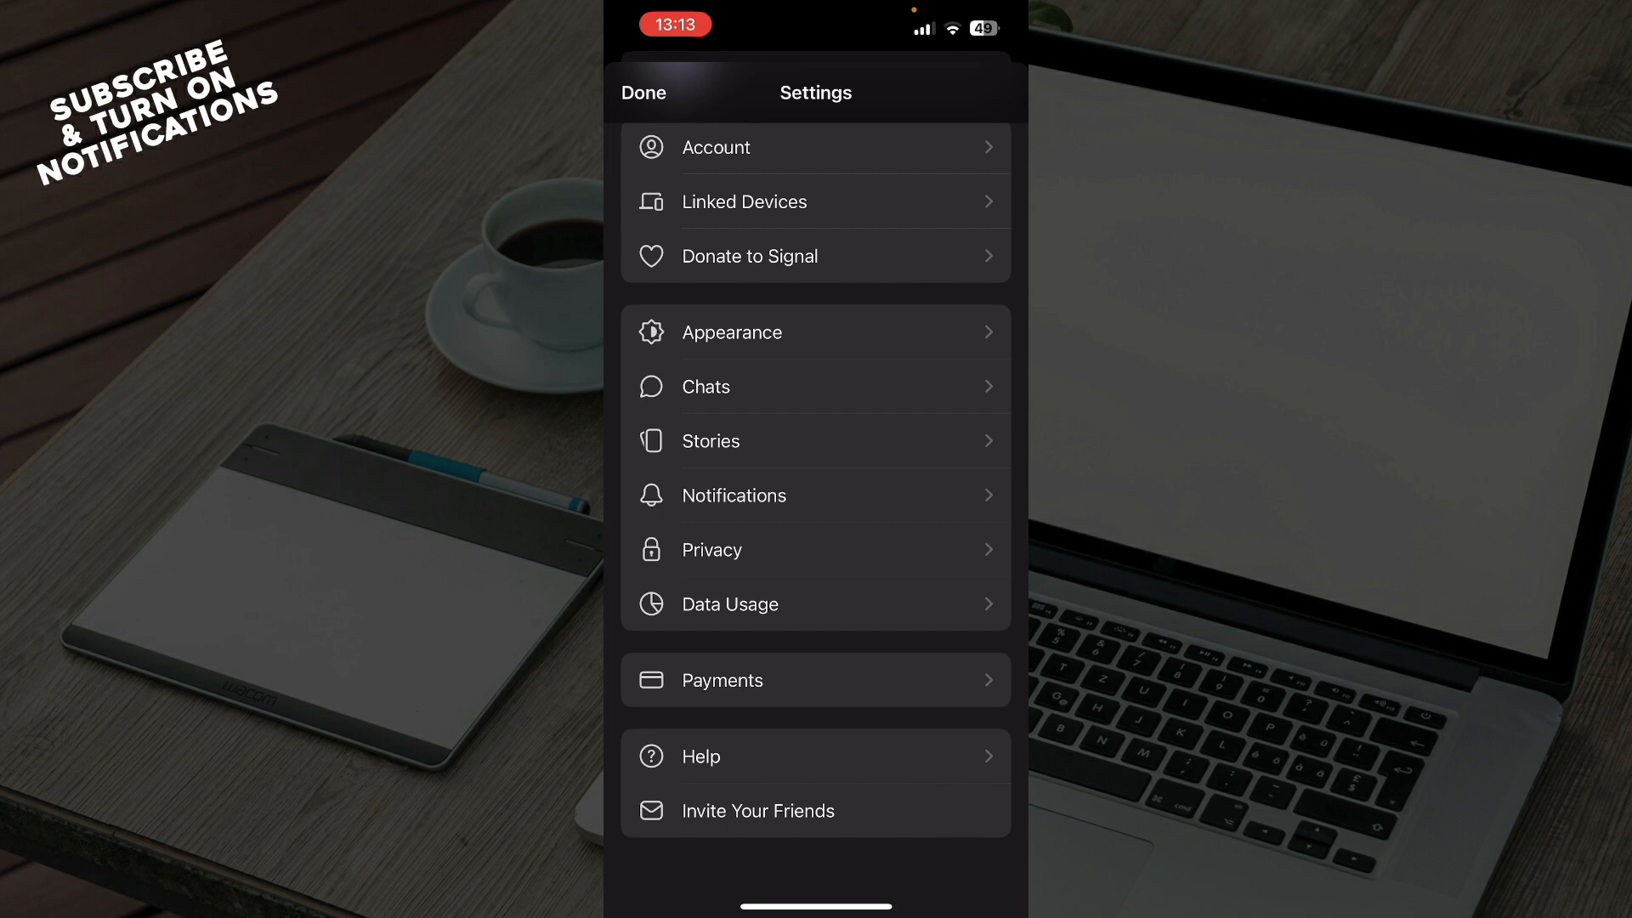
Leave Settings via Done and start a New Message to search by name, username or number
left_click(642, 92)
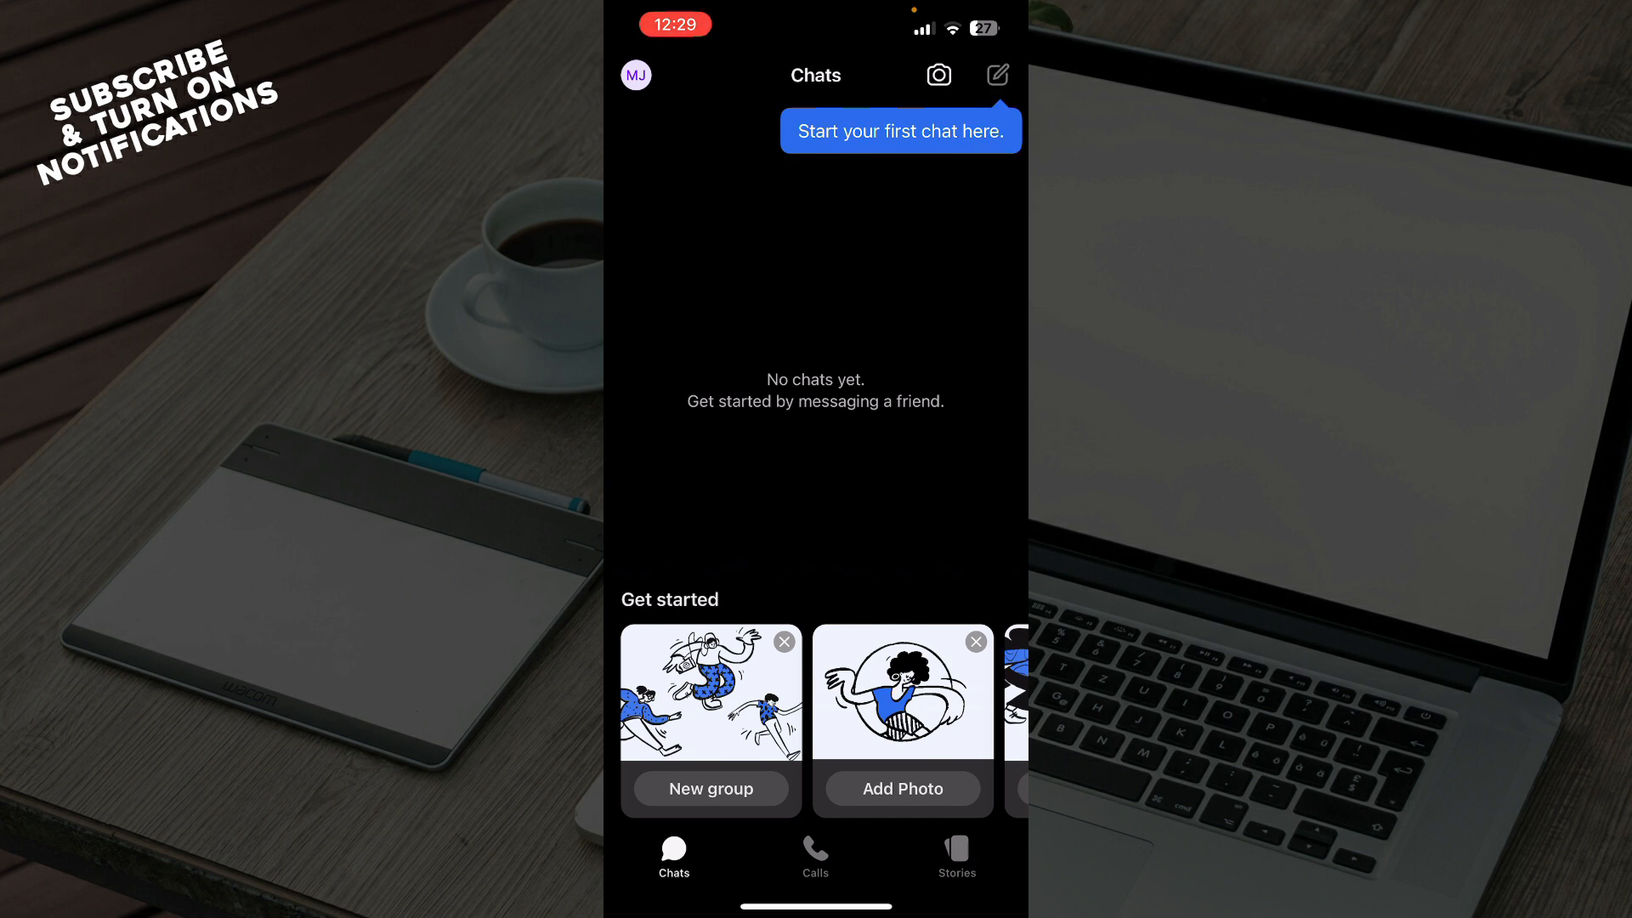
left_click(996, 74)
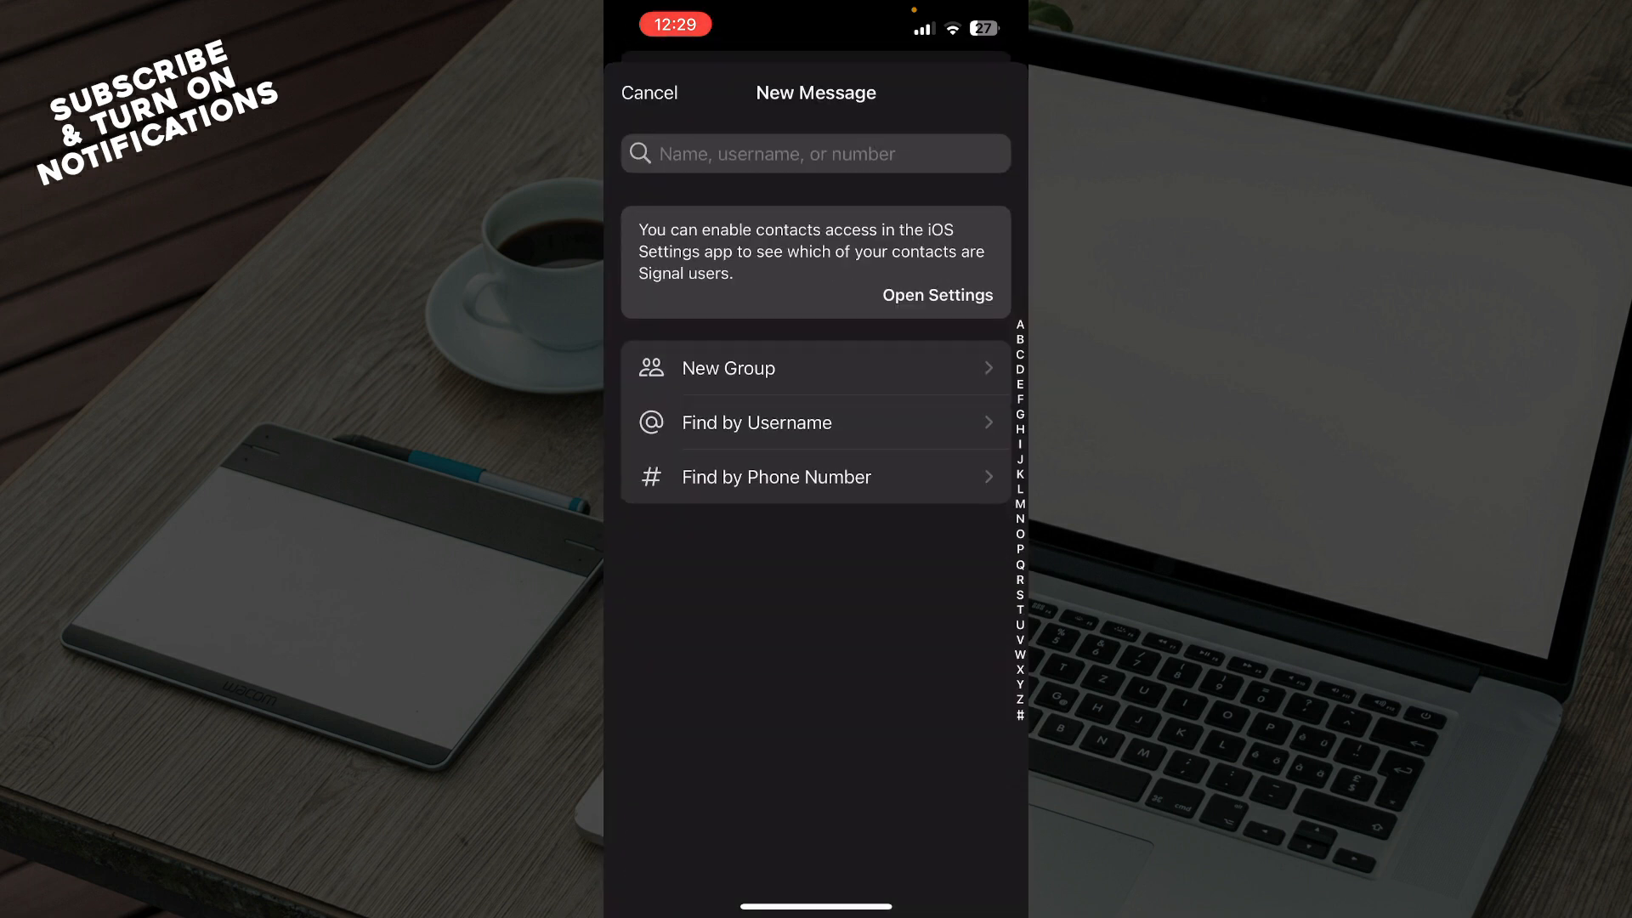